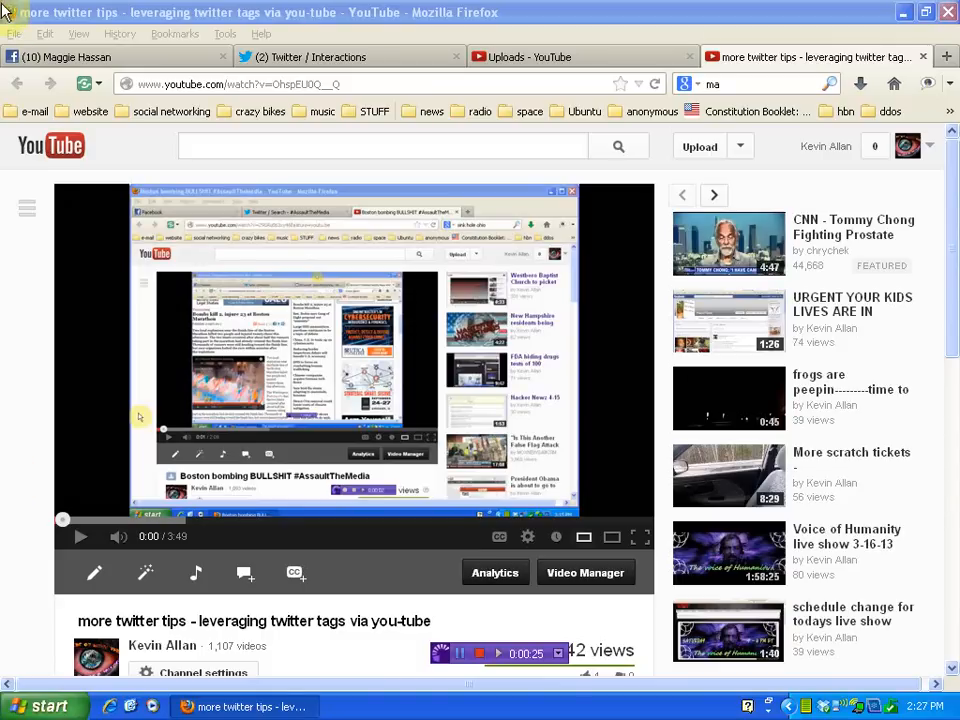
mouse_move(624, 62)
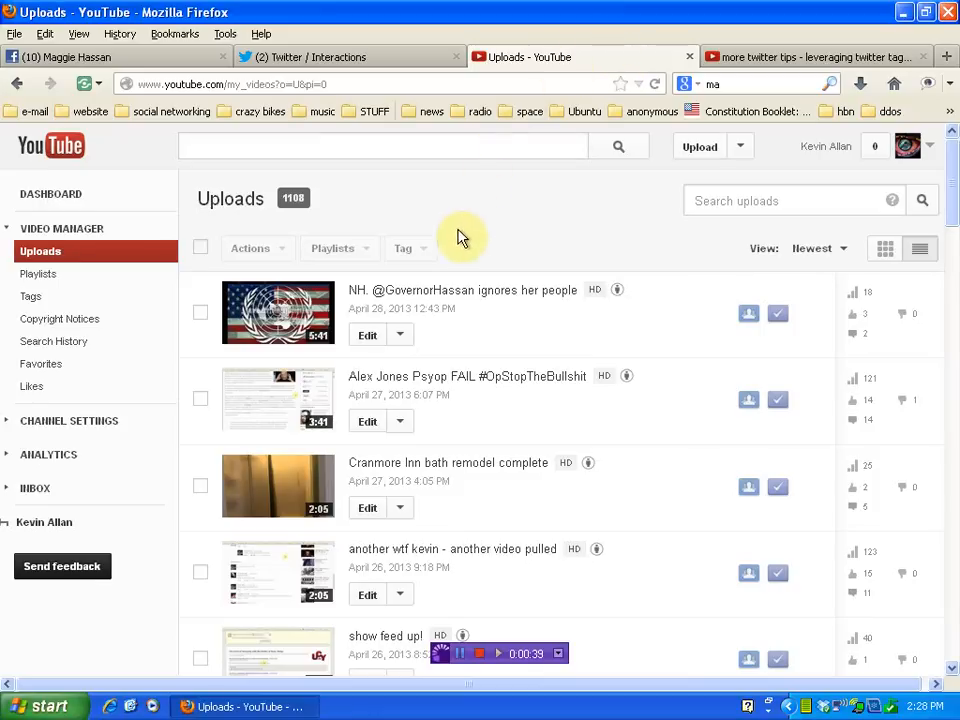
mouse_move(392, 300)
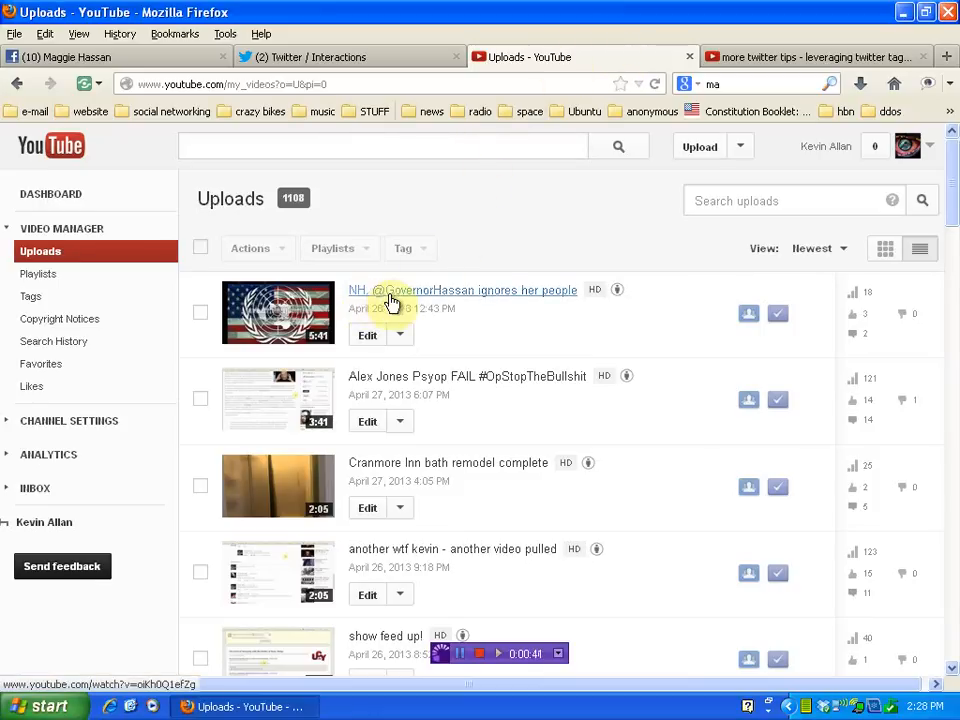
mouse_move(500, 308)
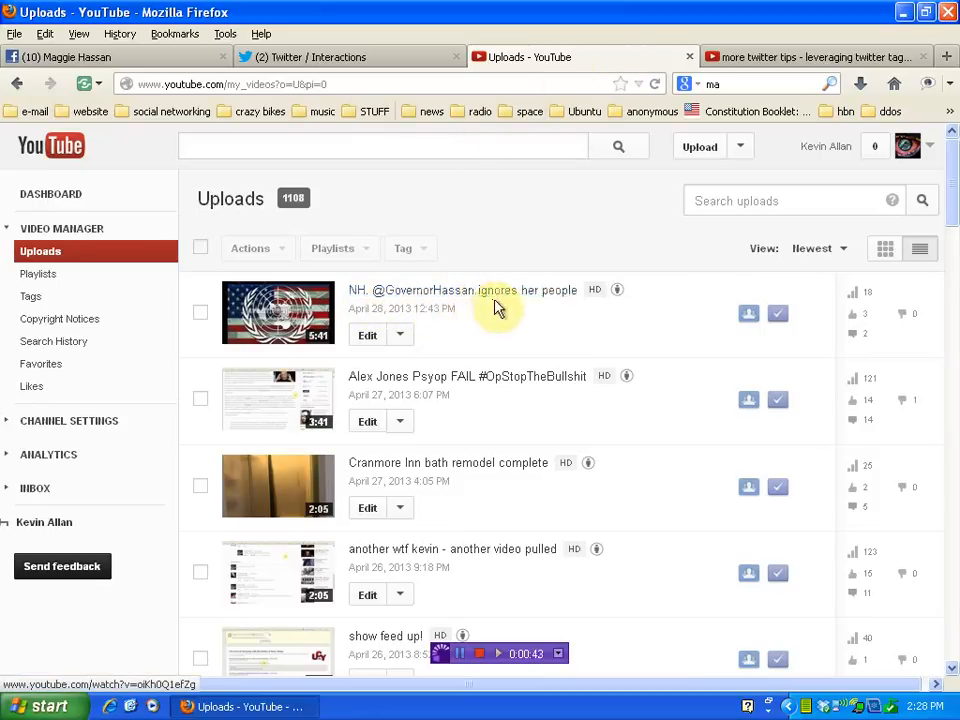
mouse_move(560, 300)
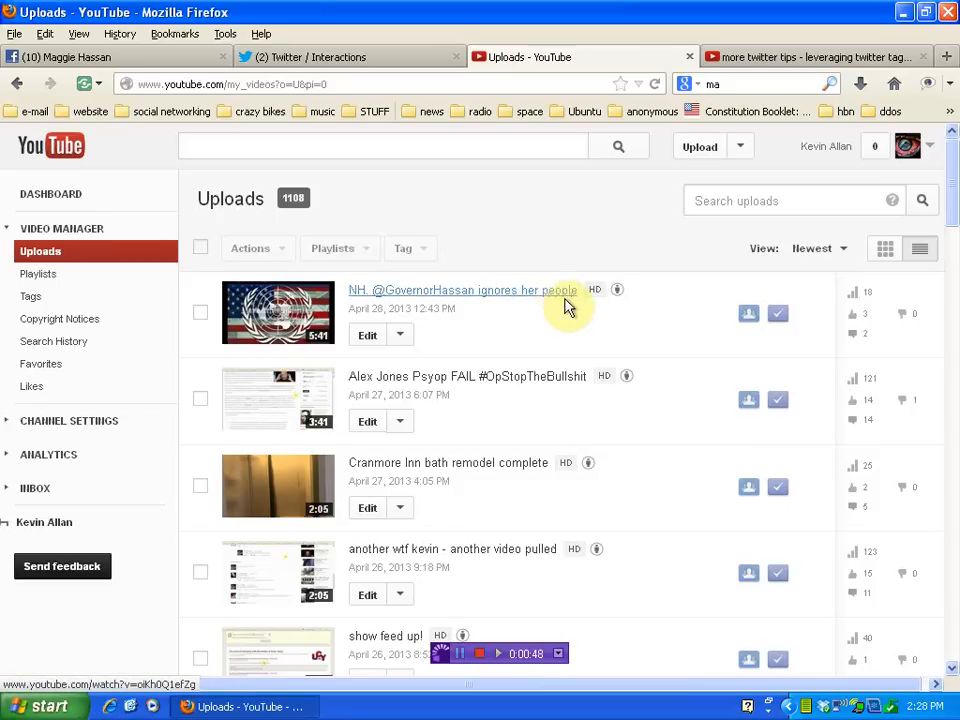
mouse_move(552, 324)
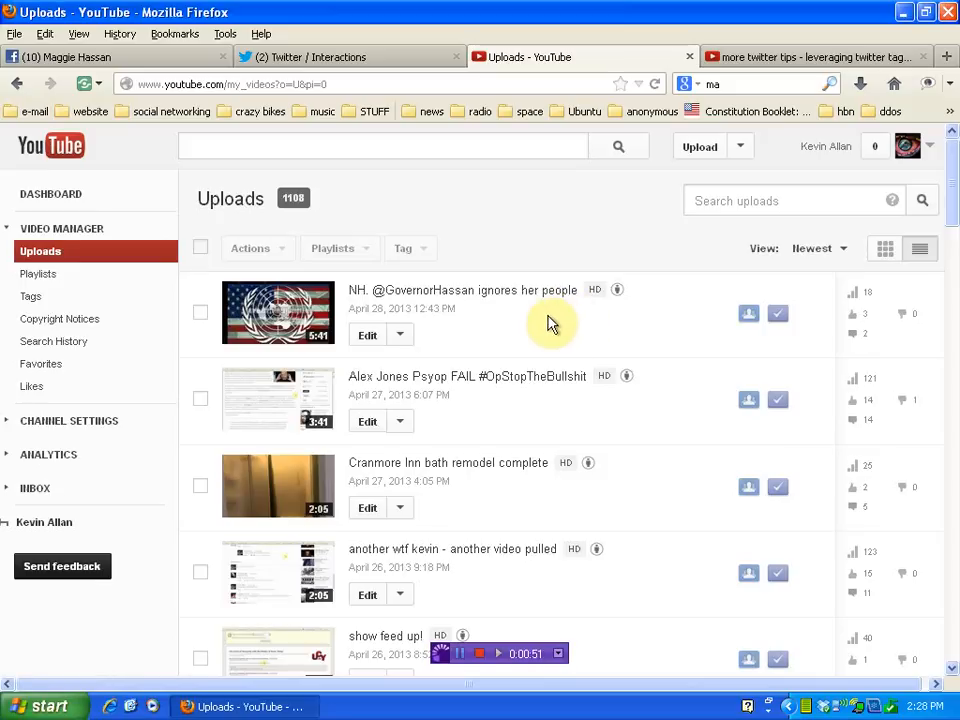
mouse_move(460, 300)
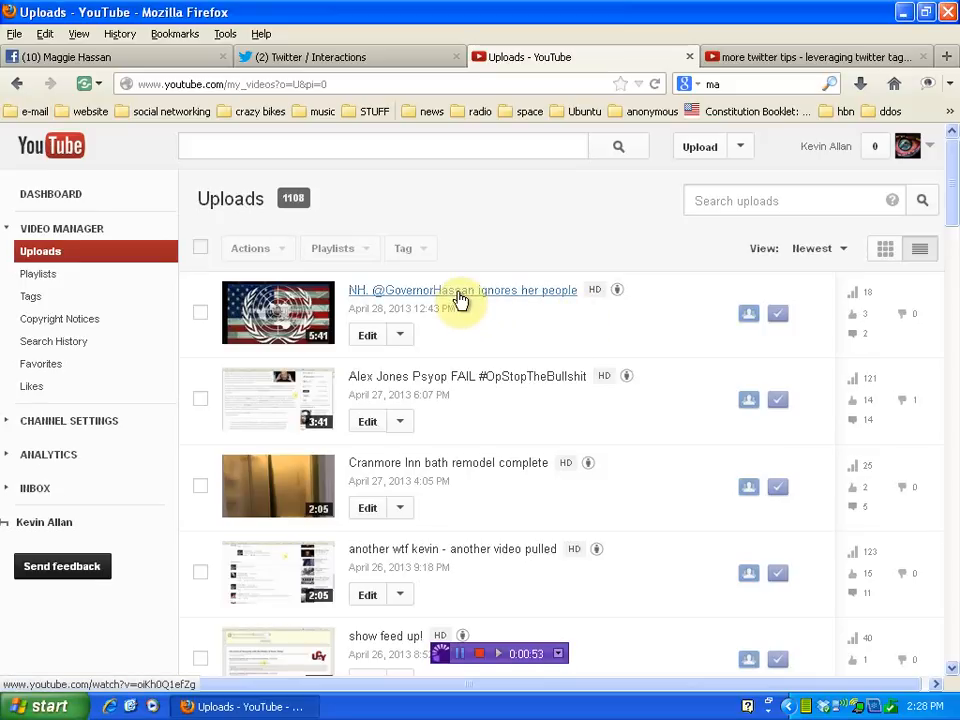
mouse_move(600, 224)
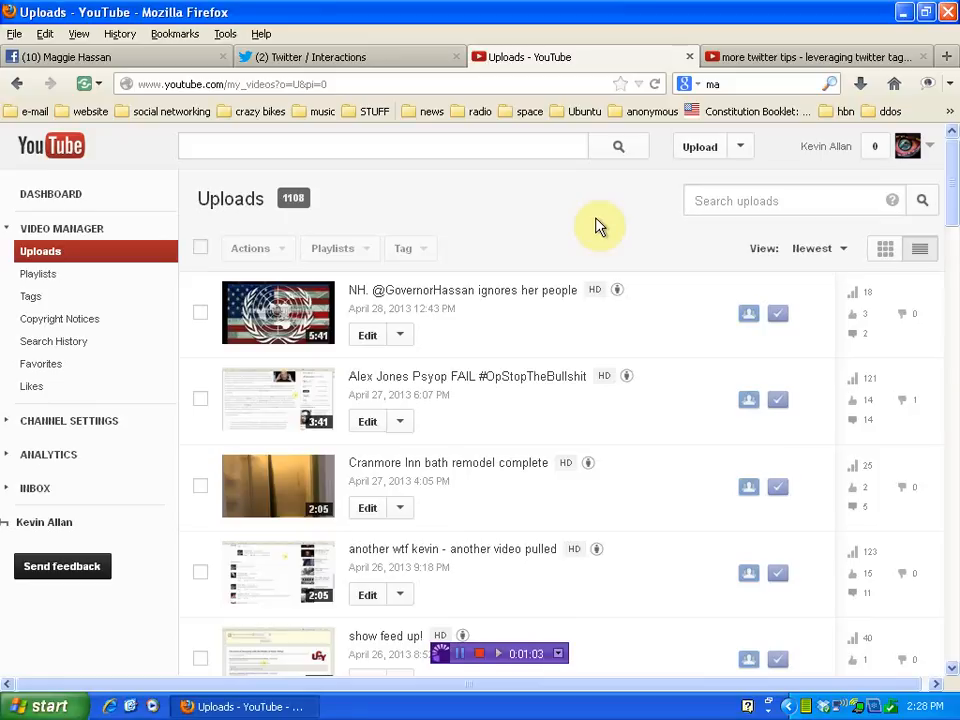
mouse_move(416, 296)
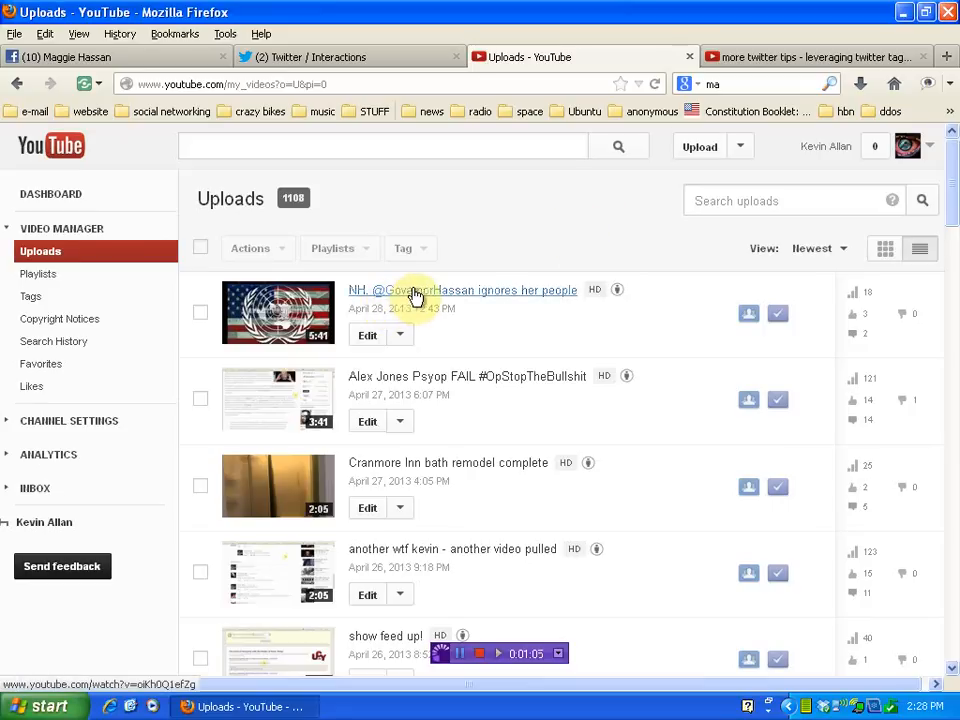
mouse_move(458, 304)
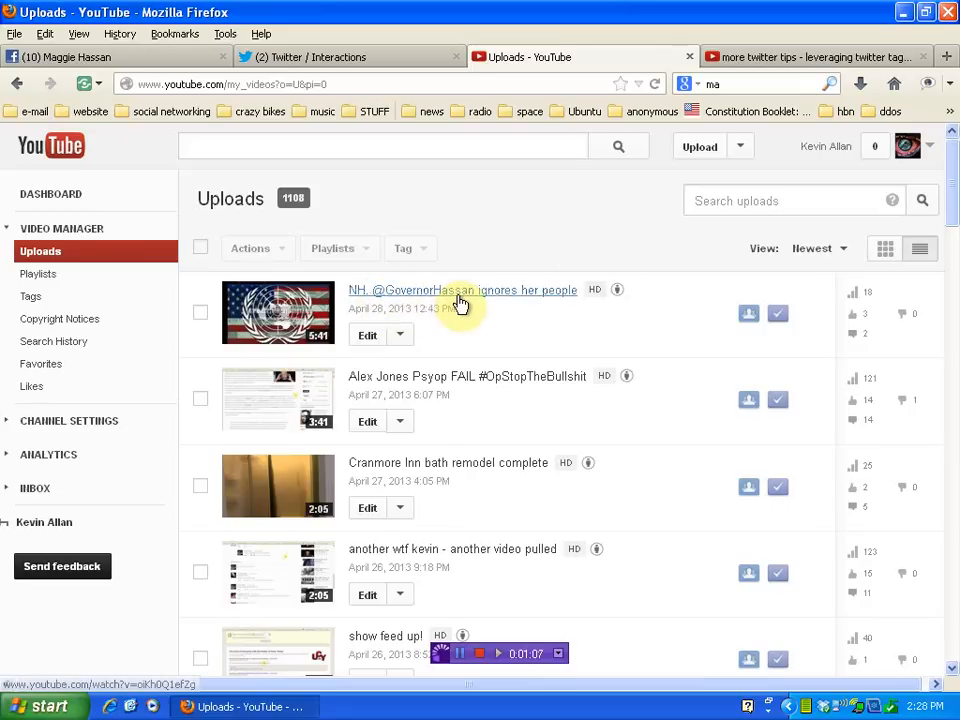
mouse_move(466, 298)
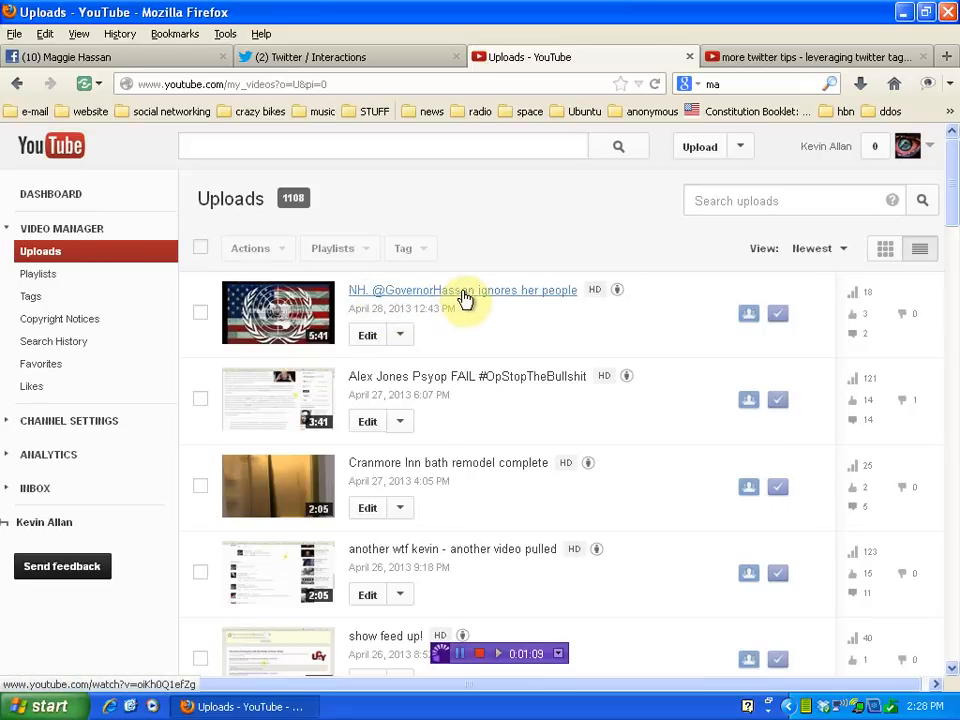
mouse_move(540, 210)
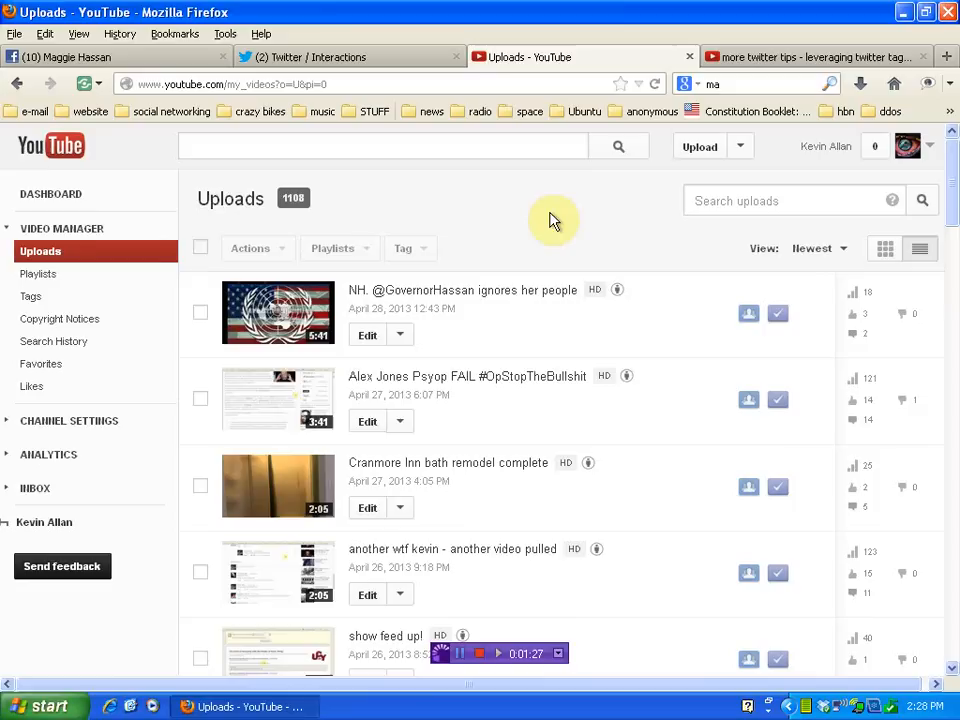
mouse_move(936, 150)
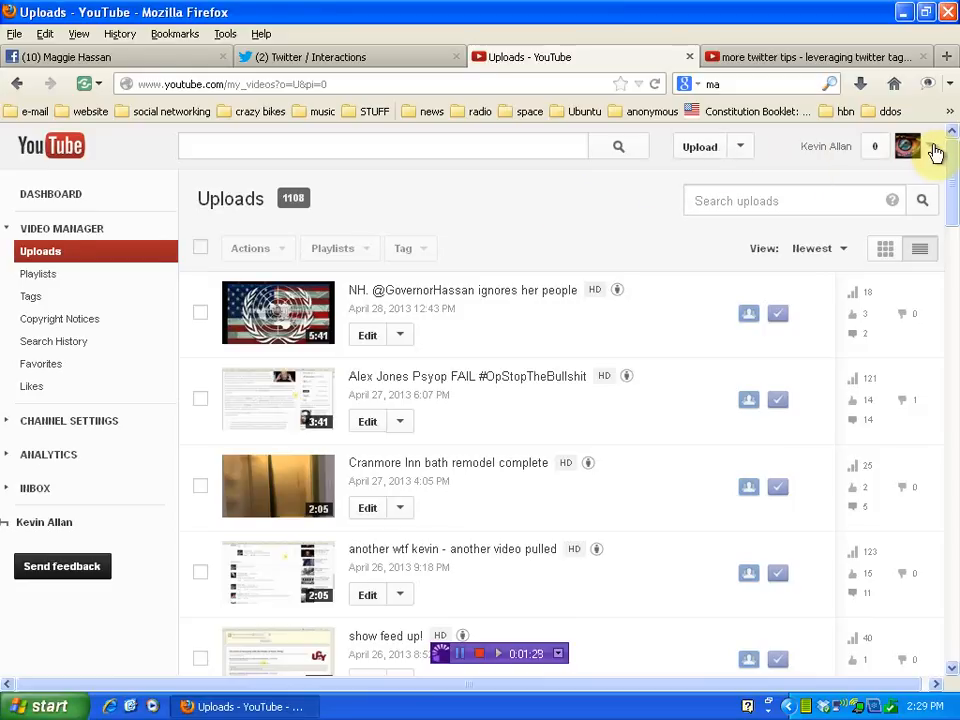
Step: Reach the account settings Overview via the avatar menu's YouTube settings link
click(908, 146)
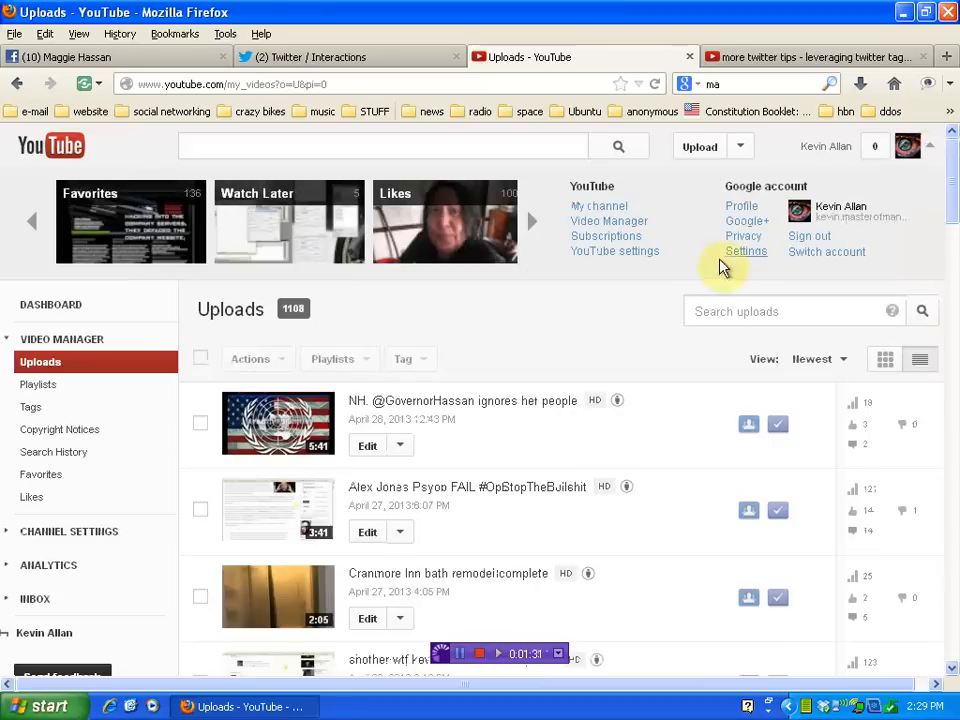
click(616, 252)
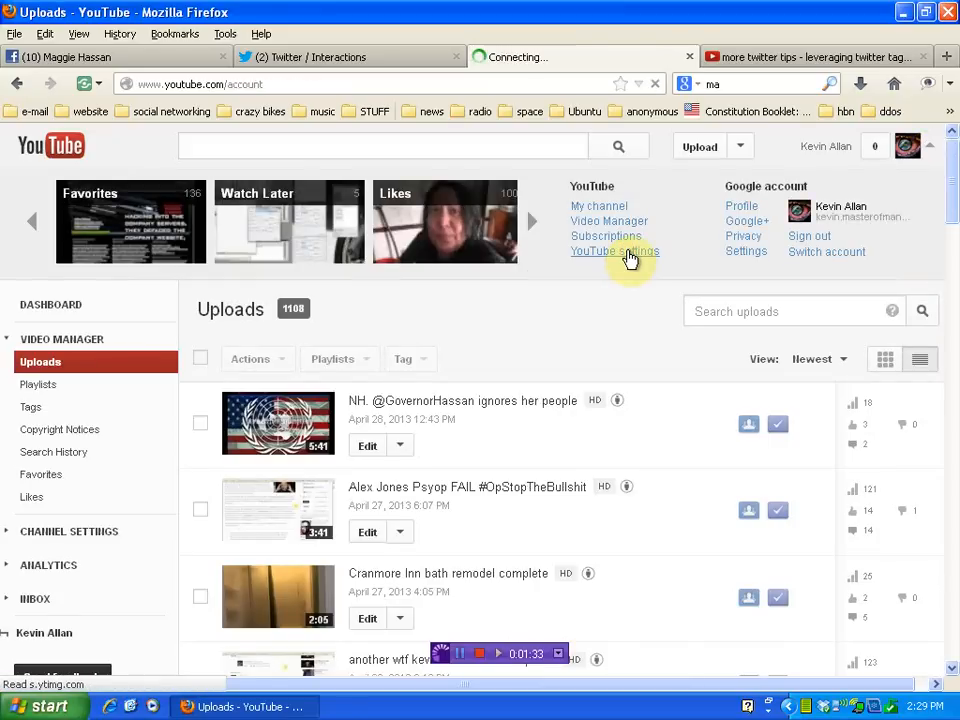
click(616, 252)
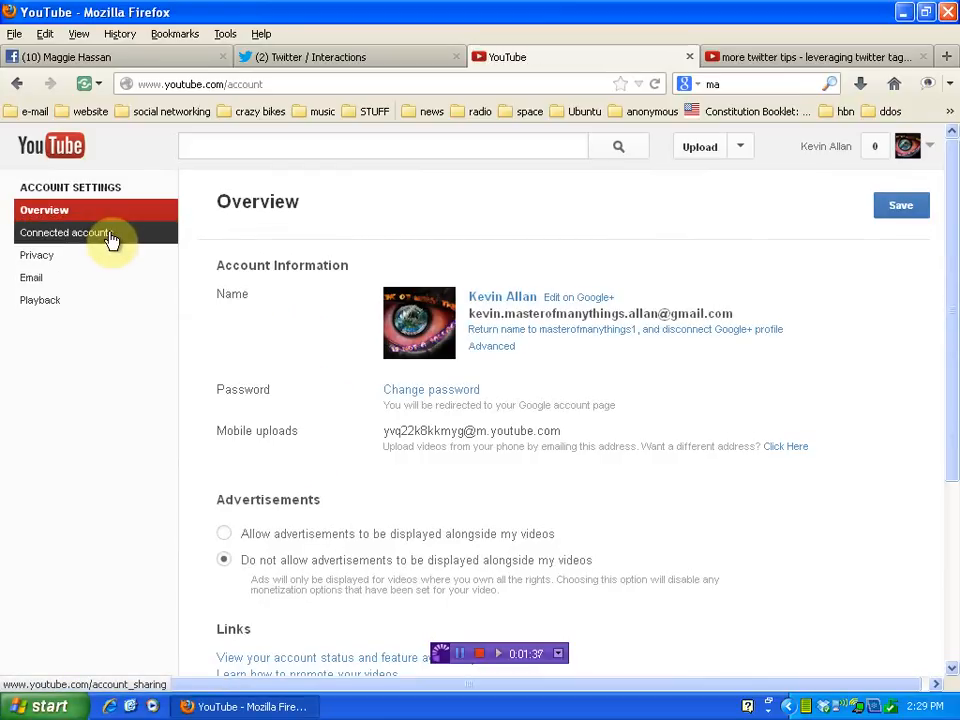
click(64, 232)
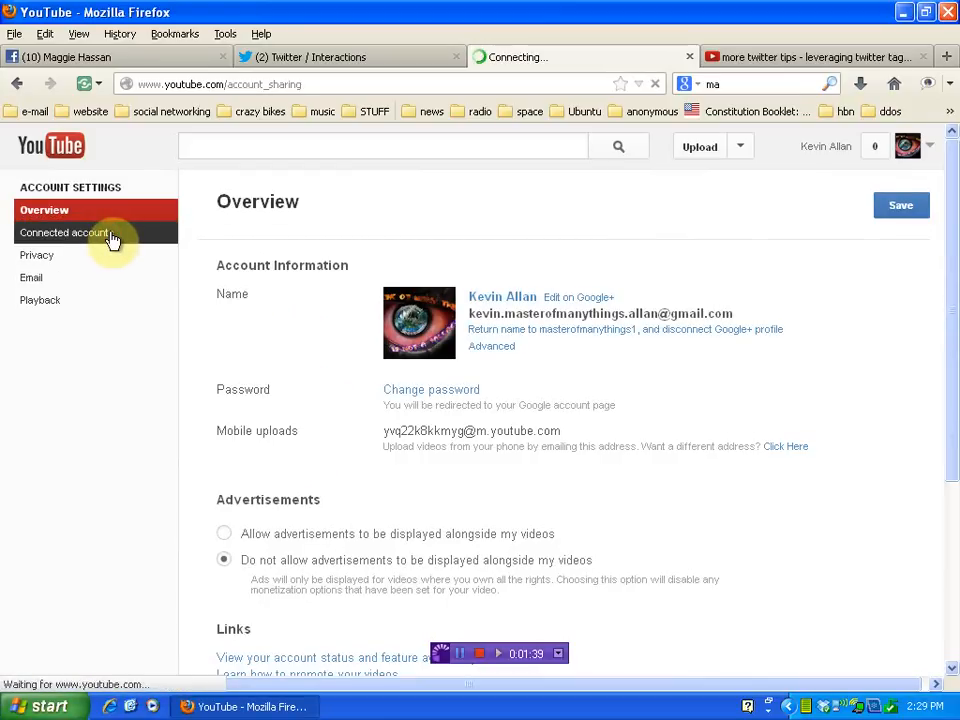
Step: Show the Connected accounts page with linked Facebook and Twitter sharing options
click(64, 232)
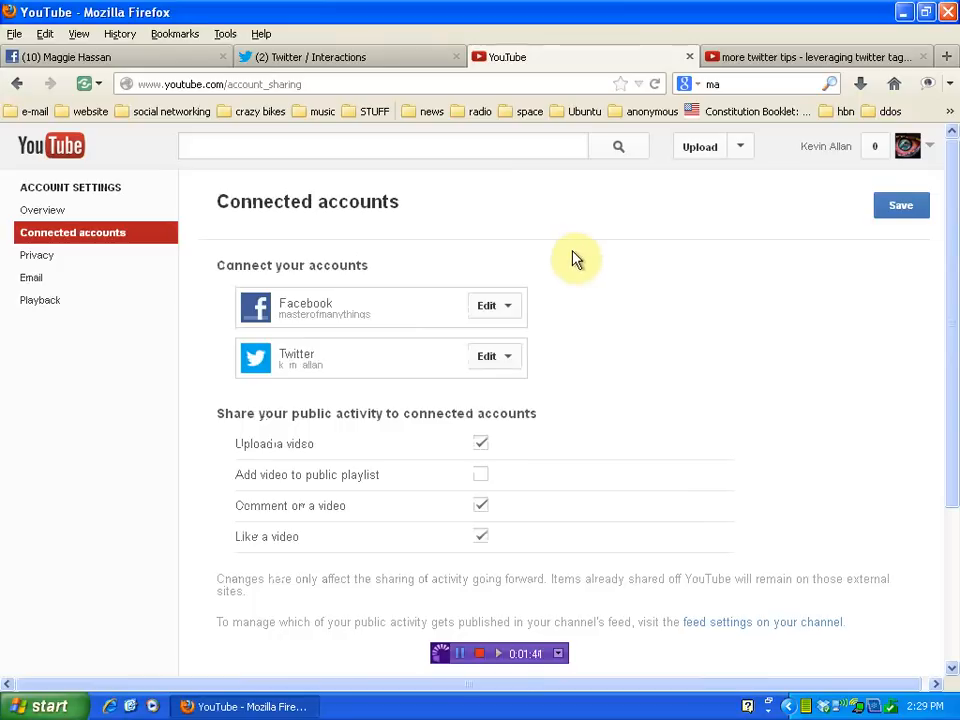
mouse_move(676, 364)
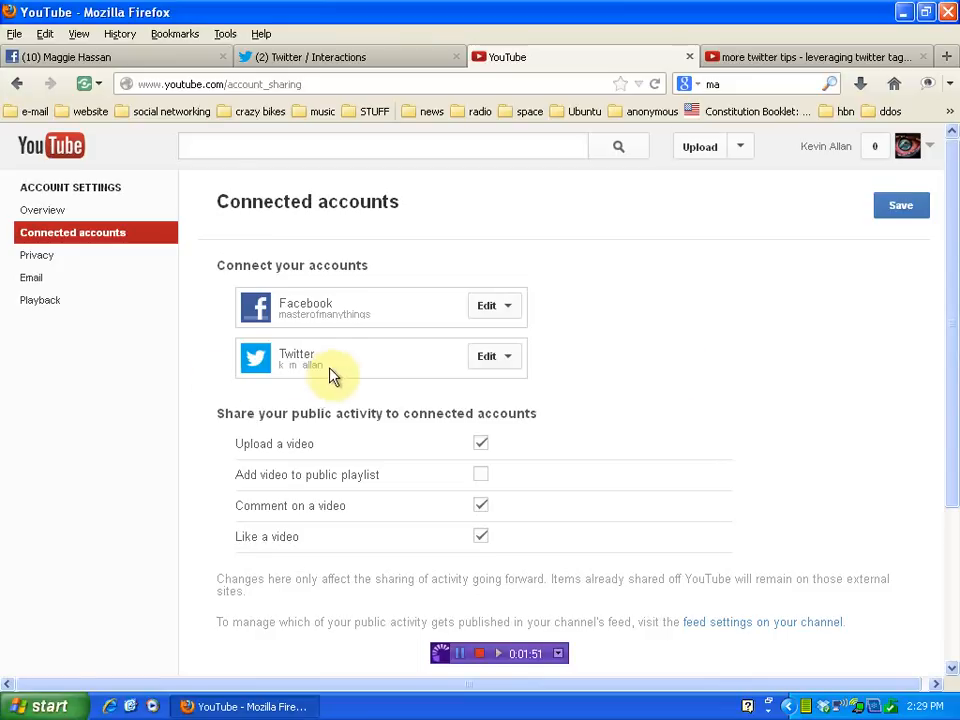
mouse_move(348, 364)
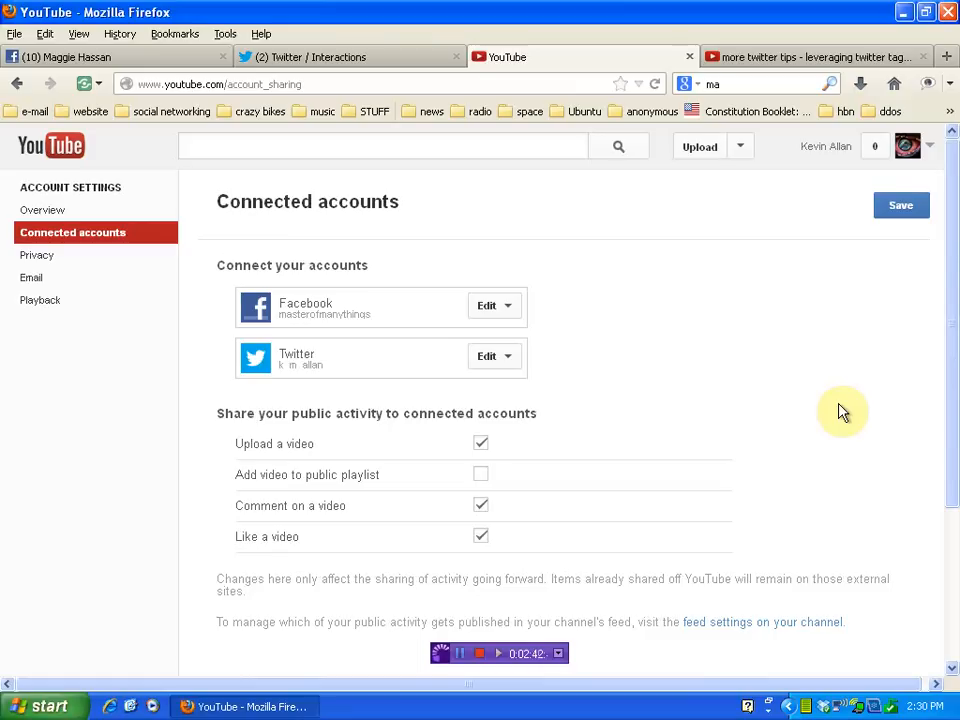
mouse_move(492, 678)
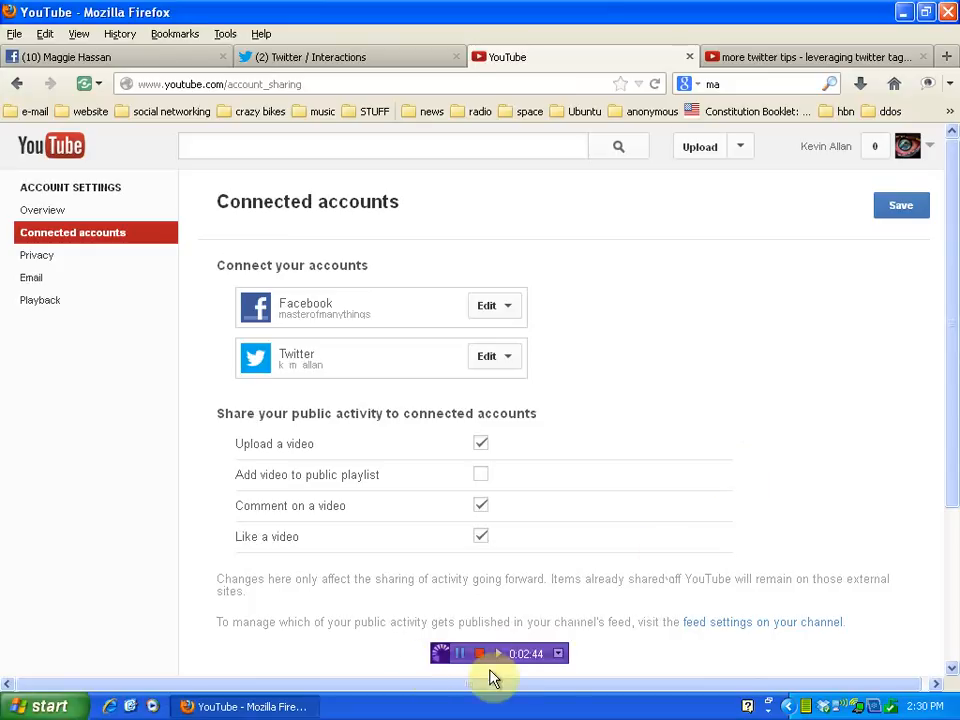